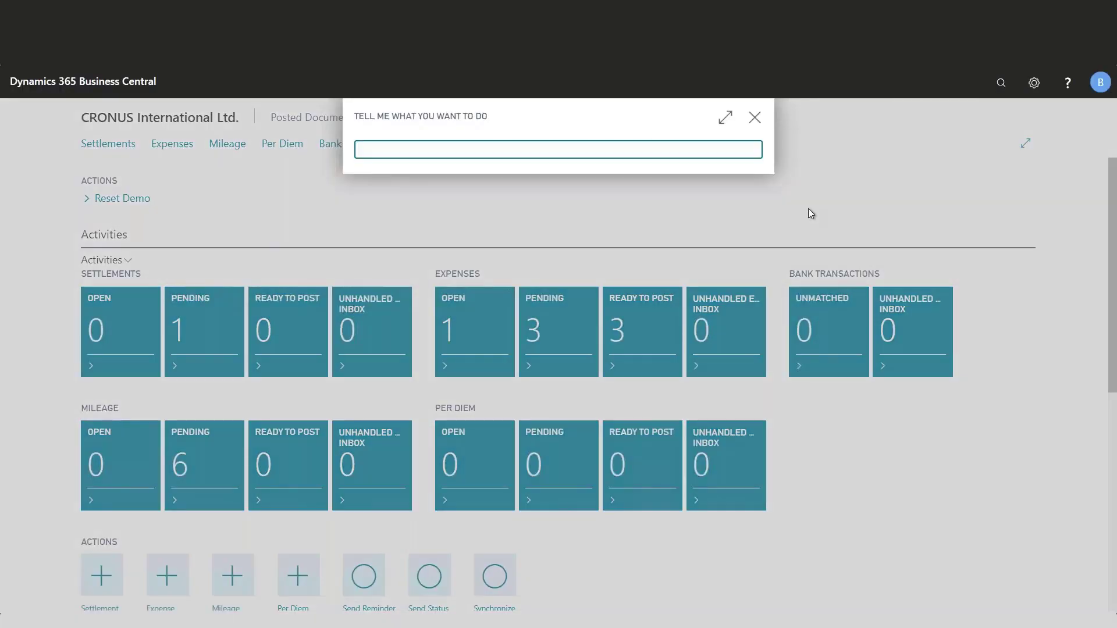
Step: Search for 'banks' and open the Banks list page
type("banks")
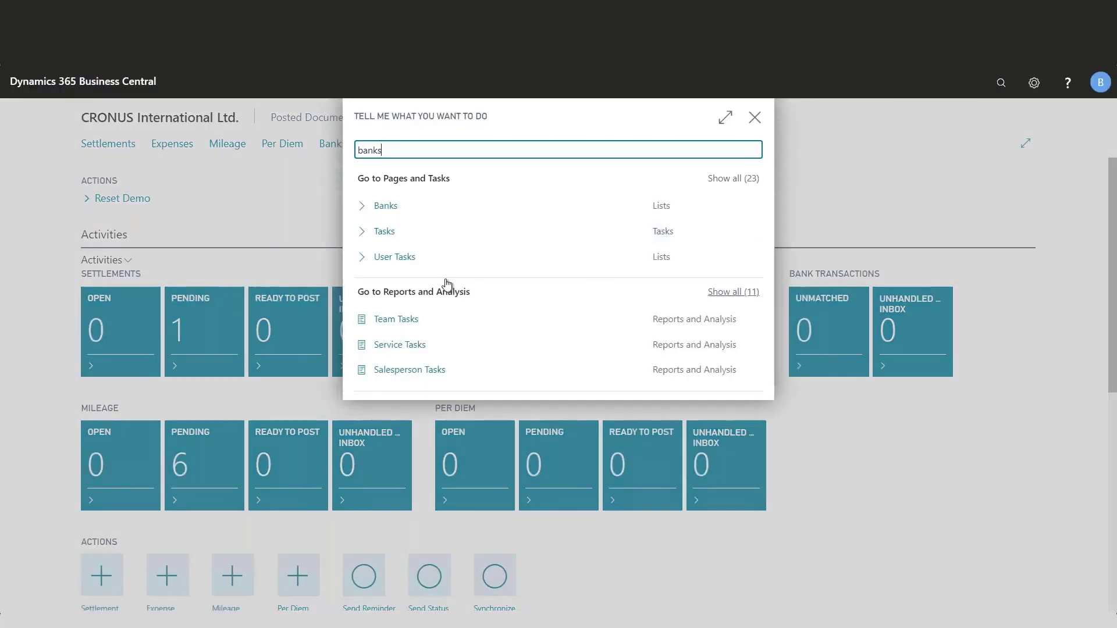
left_click(385, 206)
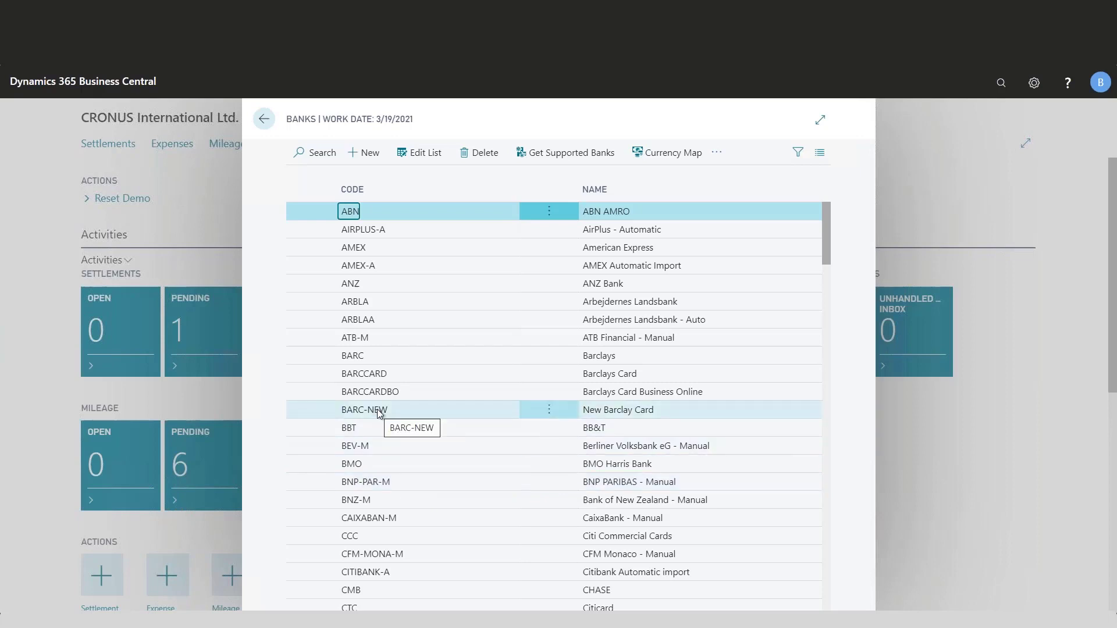
Step: Select the BARC-NEW bank and show its more-actions menu
left_click(362, 410)
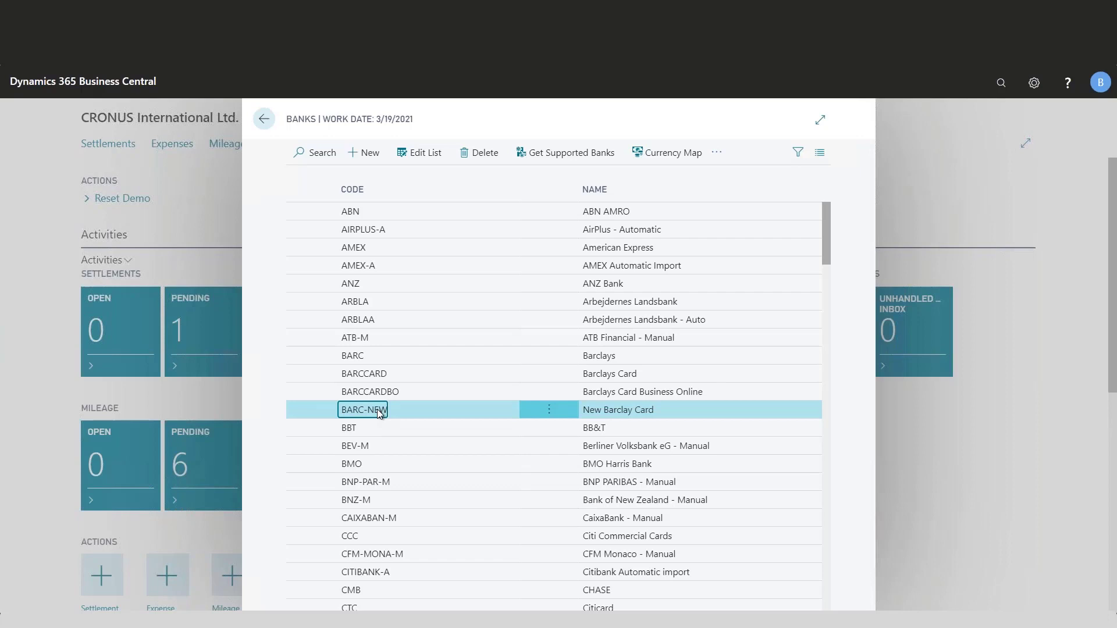
left_click(718, 153)
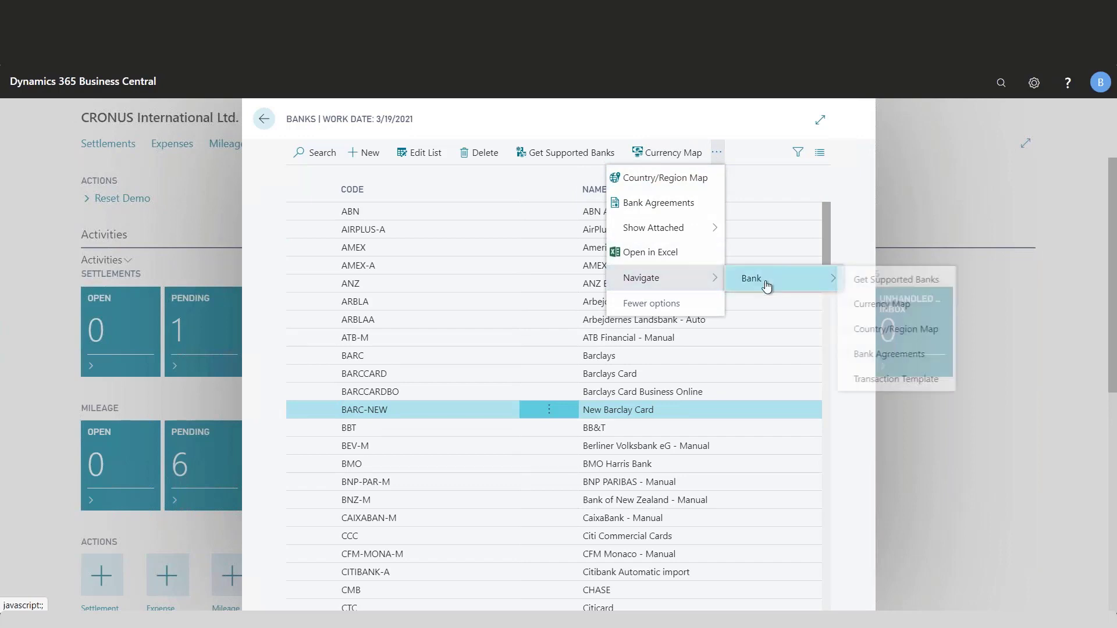
Step: Open BARC-NEW's transaction template and view its Separator choices against the semicolon CSV
left_click(895, 378)
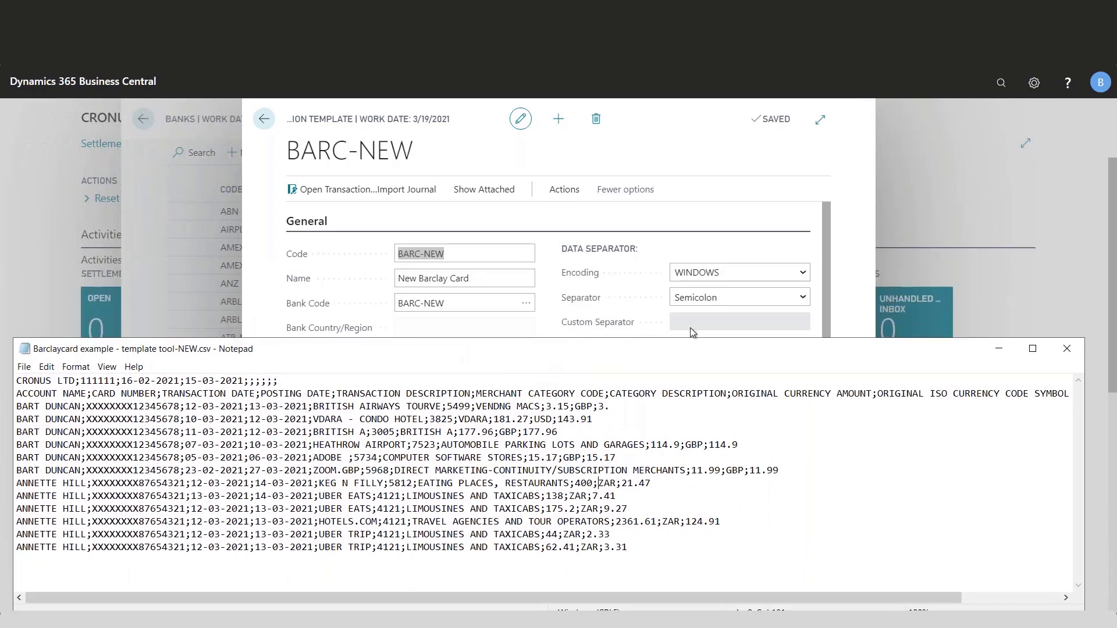
mouse_move(717, 312)
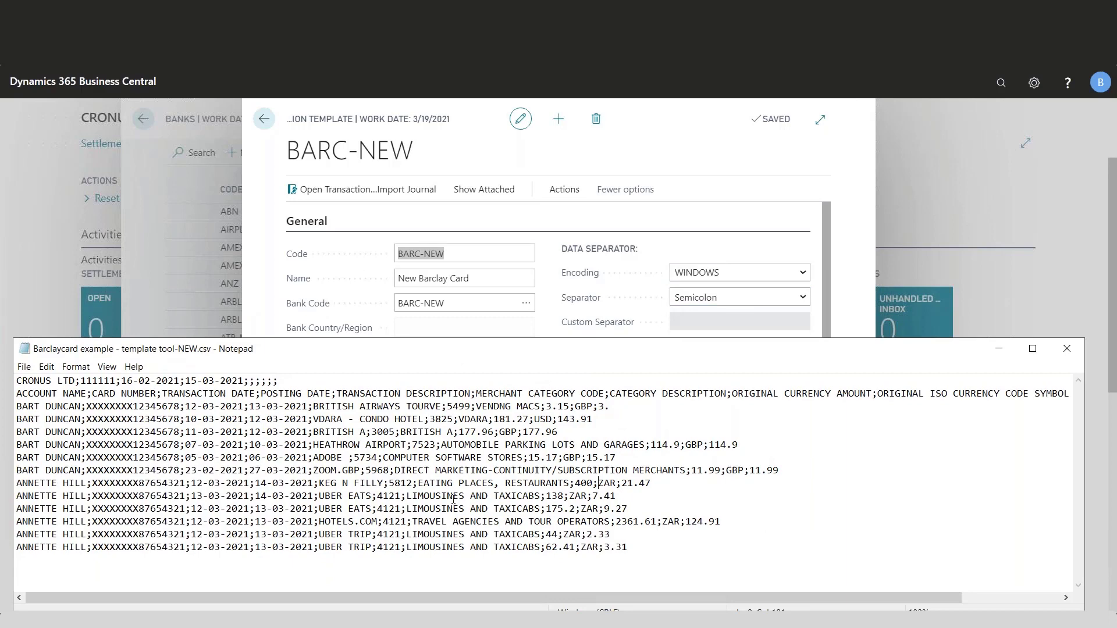
left_click(801, 297)
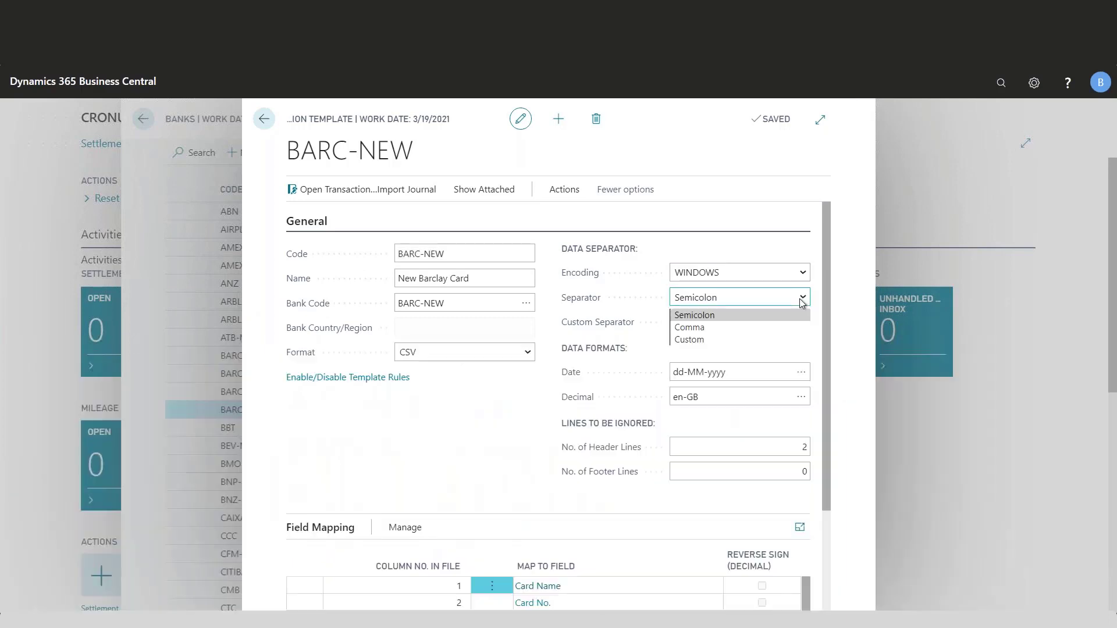
left_click(694, 315)
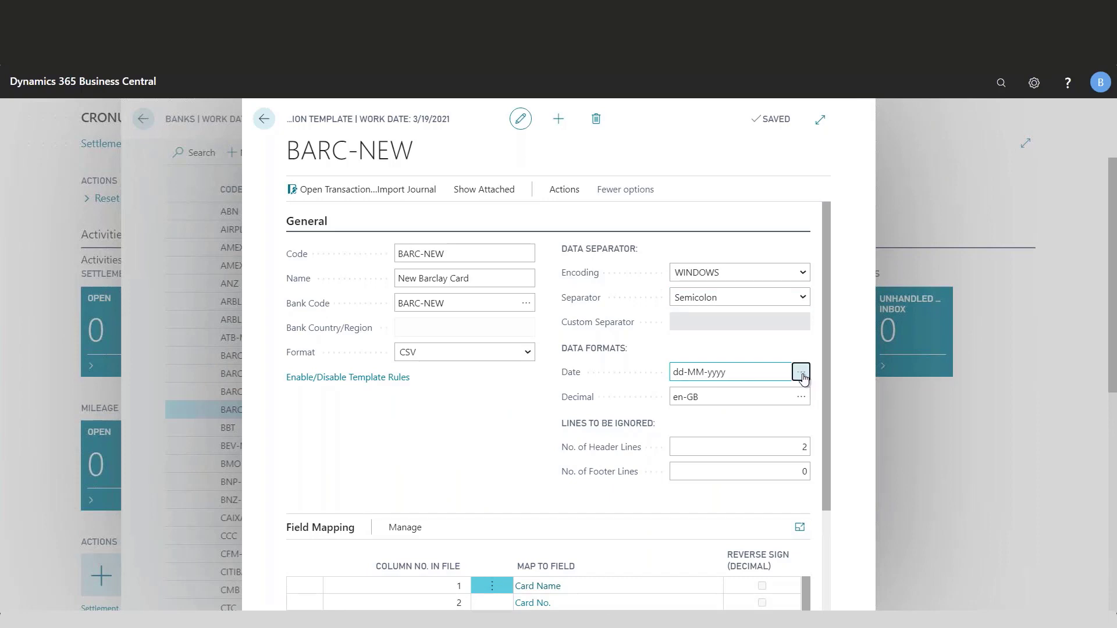
left_click(800, 371)
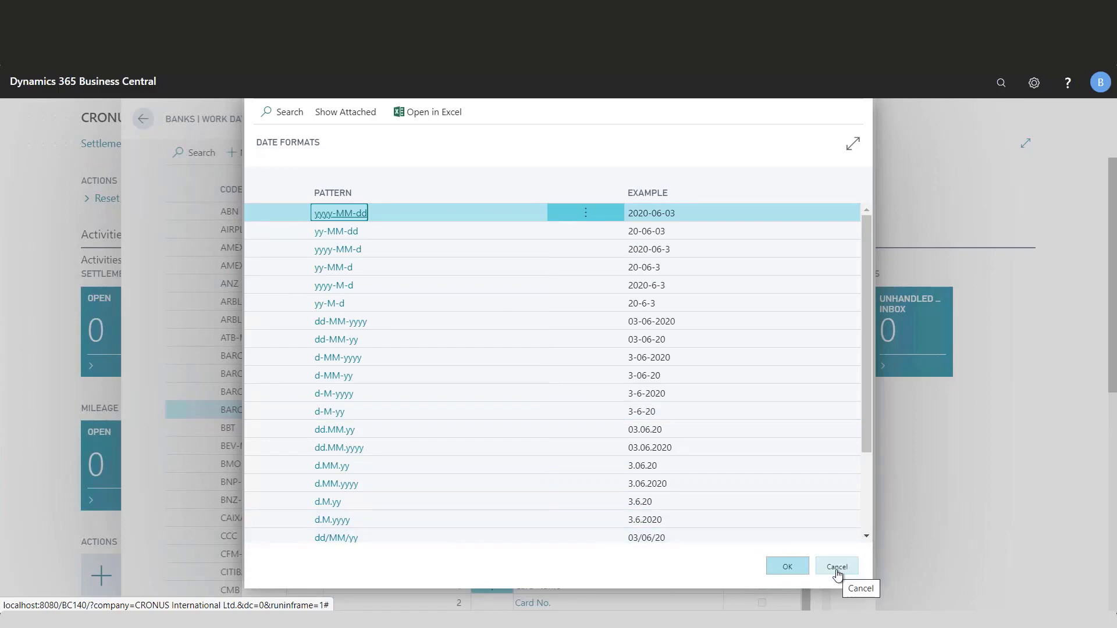
left_click(835, 566)
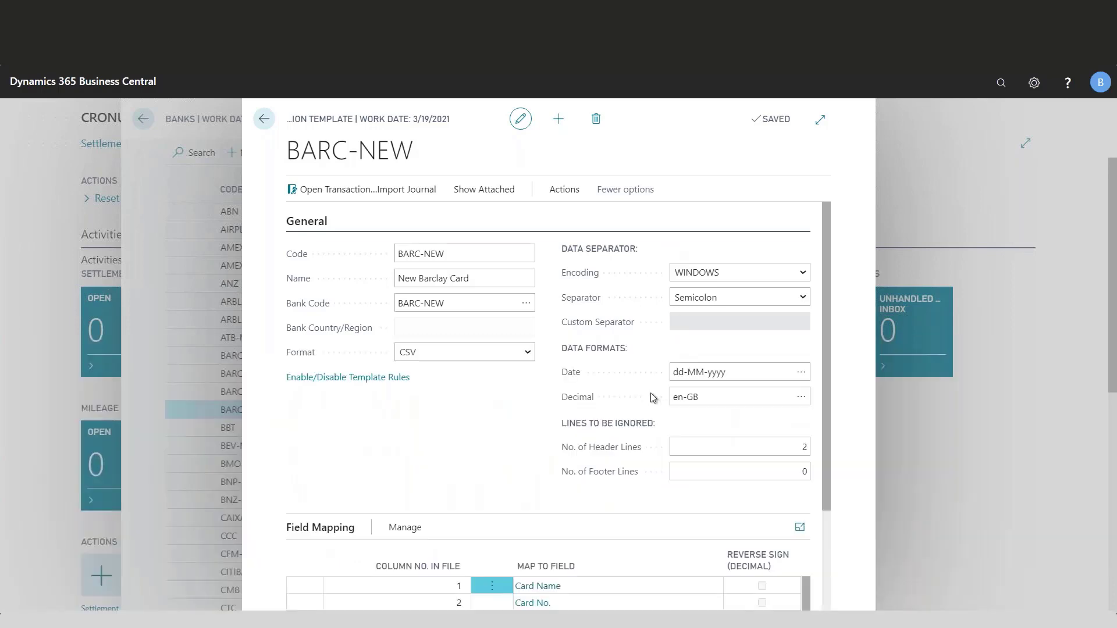
scroll("down", 3)
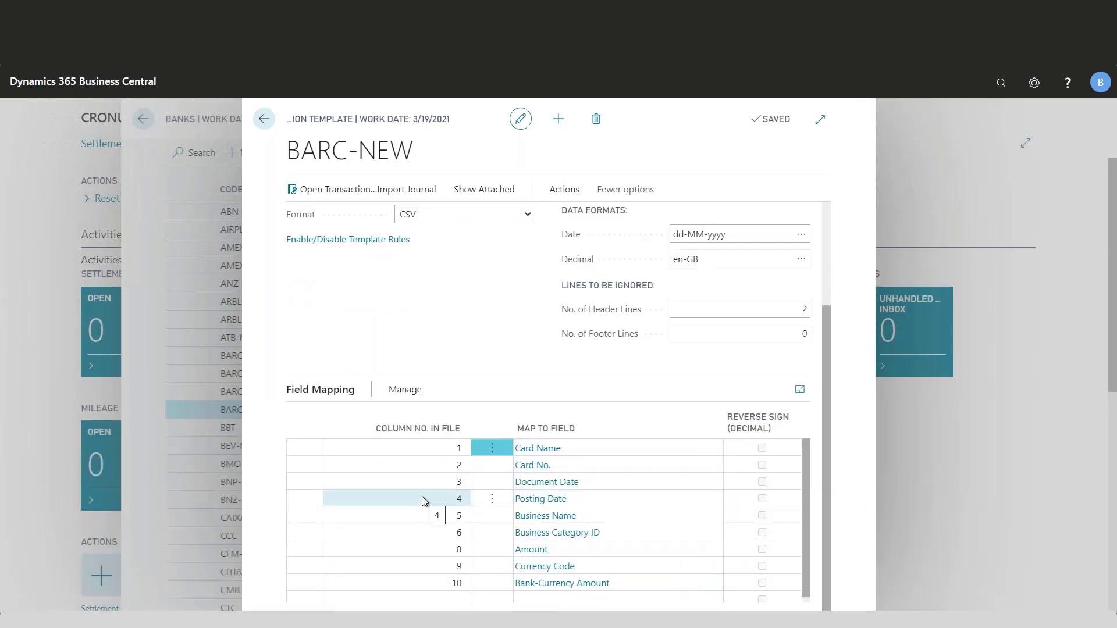
mouse_move(799, 390)
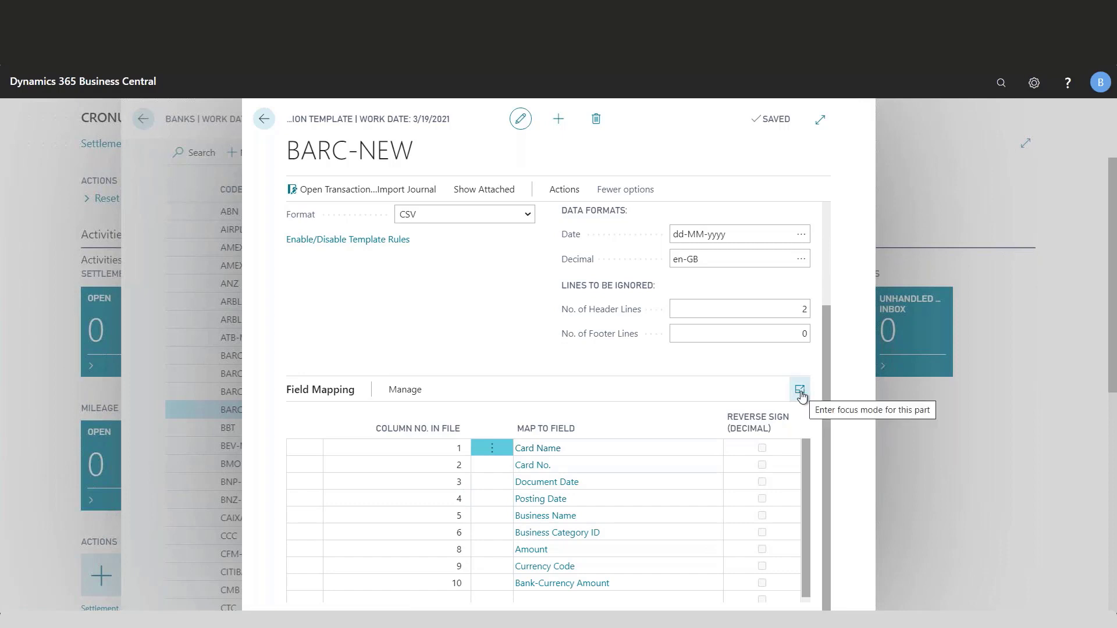
left_click(799, 389)
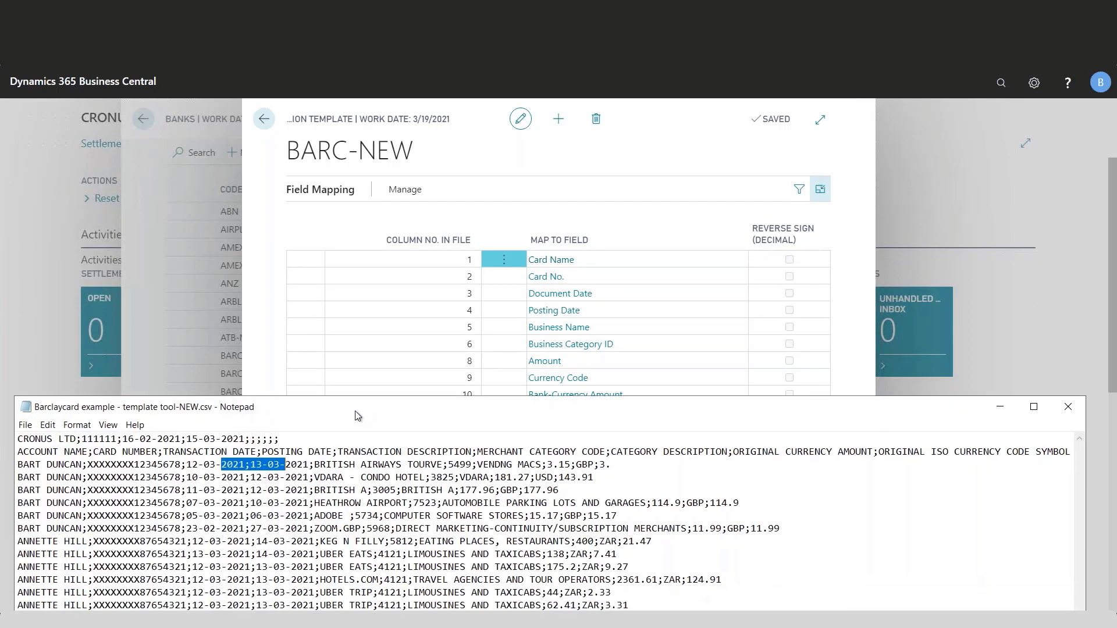
mouse_move(496, 316)
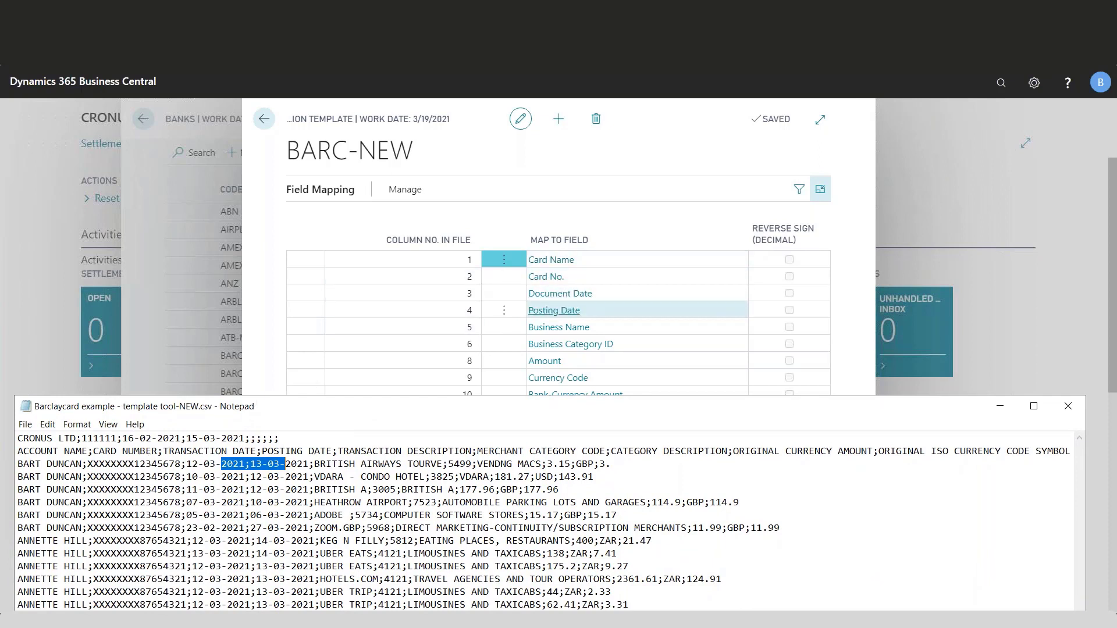
left_click(571, 343)
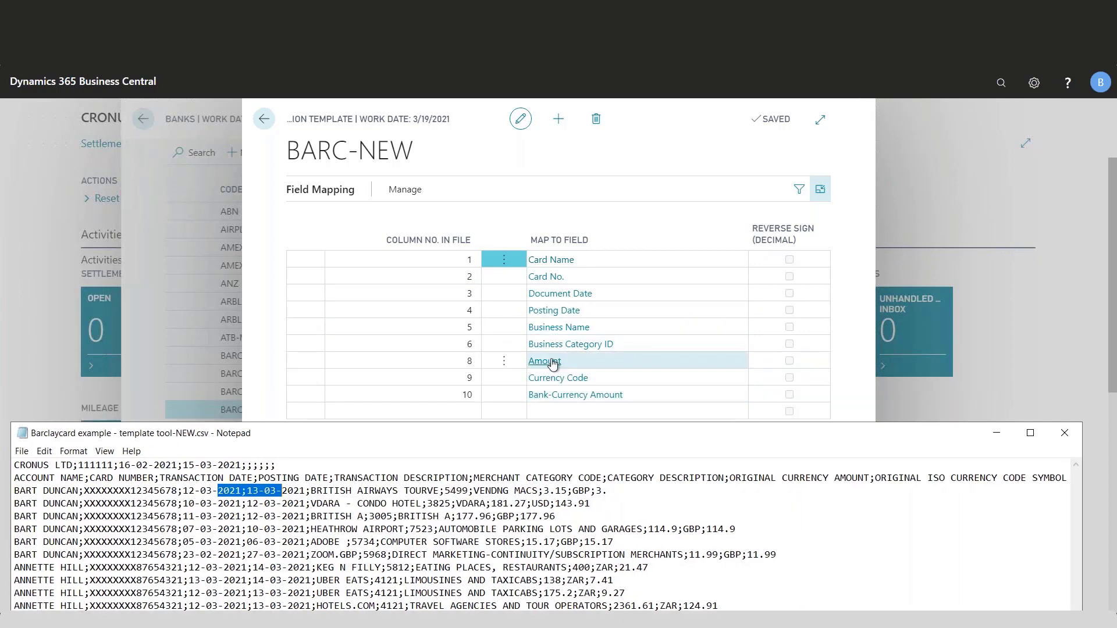
left_click(575, 395)
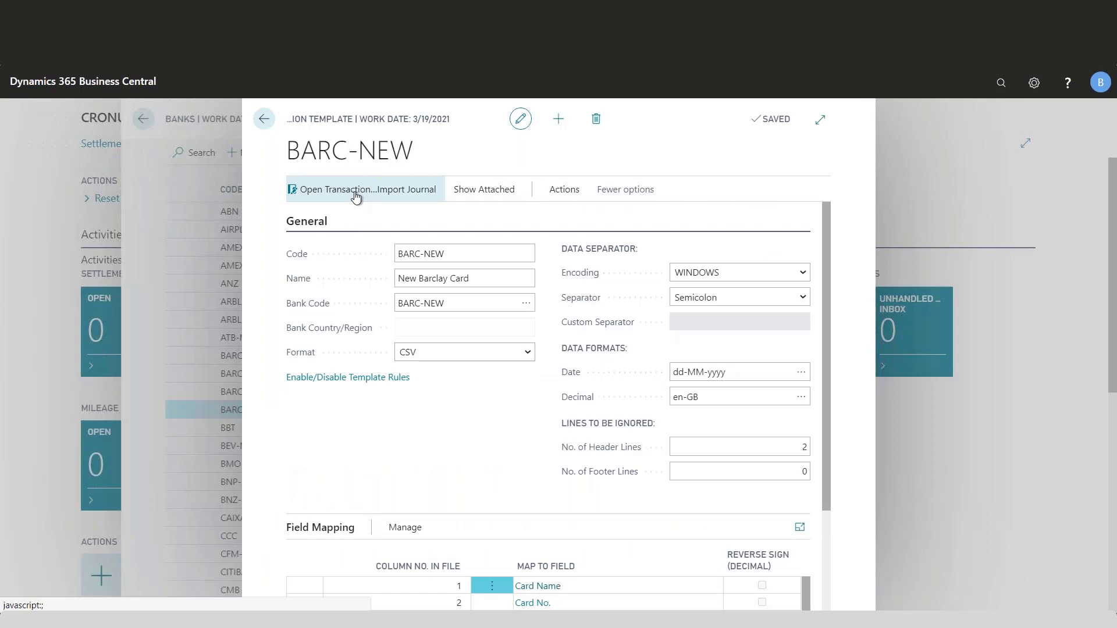
Step: Import the Barclaycard example CSV into the BARC-NEW transaction import journal
left_click(366, 189)
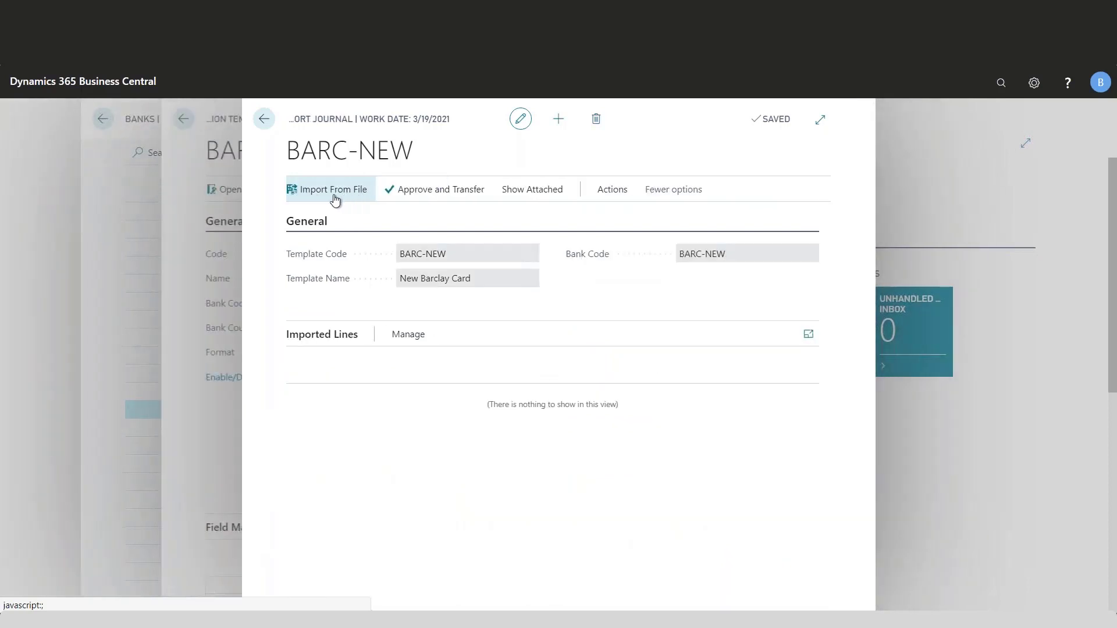
mouse_move(335, 193)
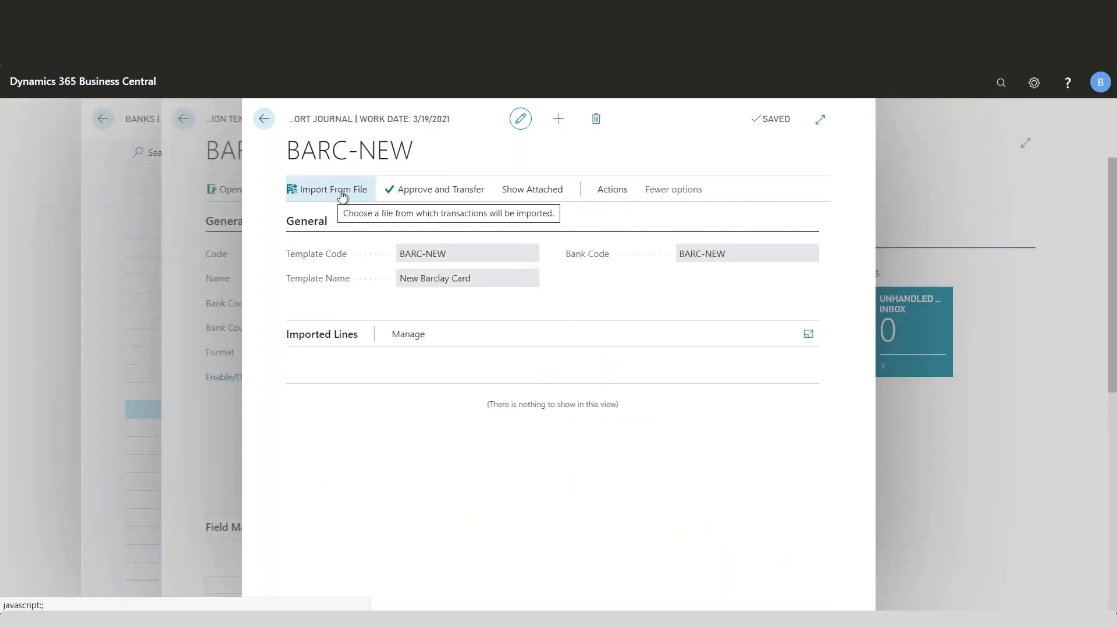
left_click(334, 190)
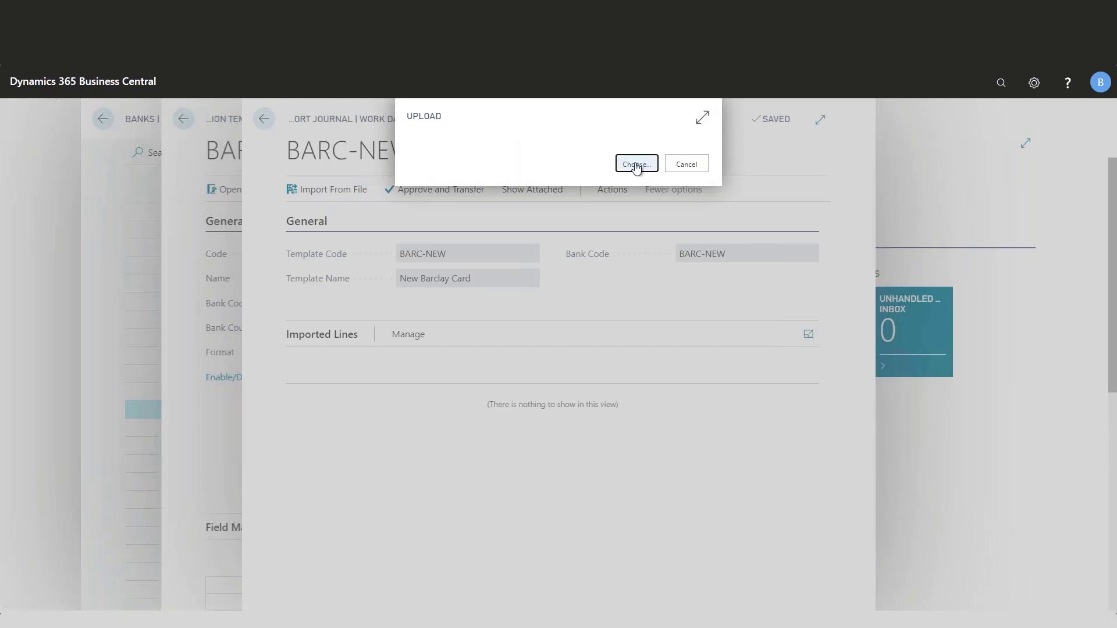
left_click(635, 164)
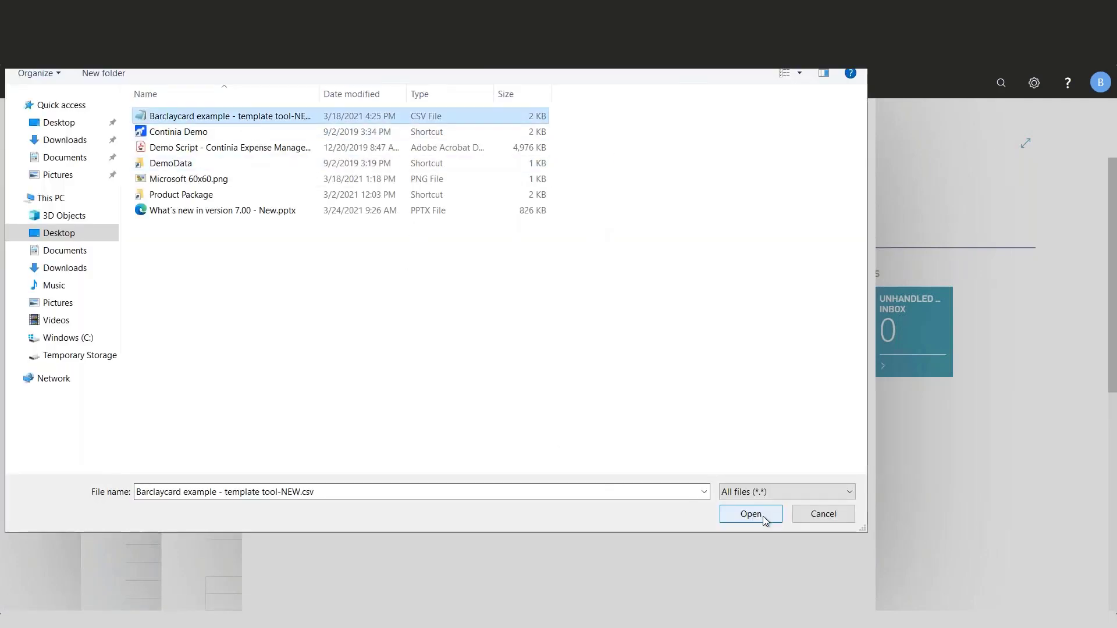
left_click(750, 514)
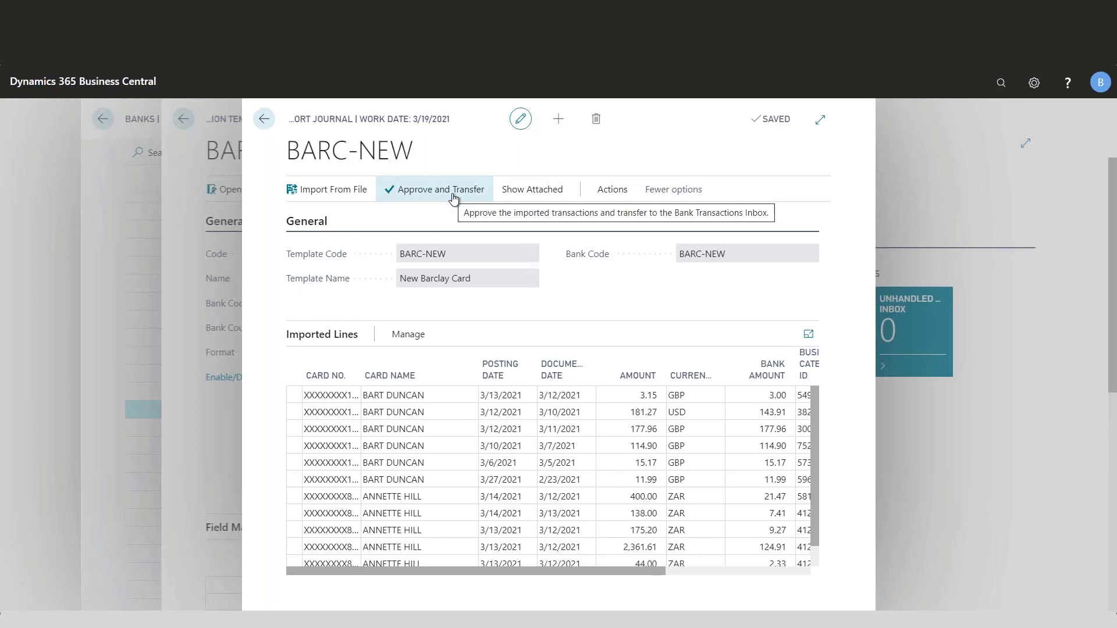
Step: Approve and transfer the imported card lines, then return to the home page
left_click(441, 189)
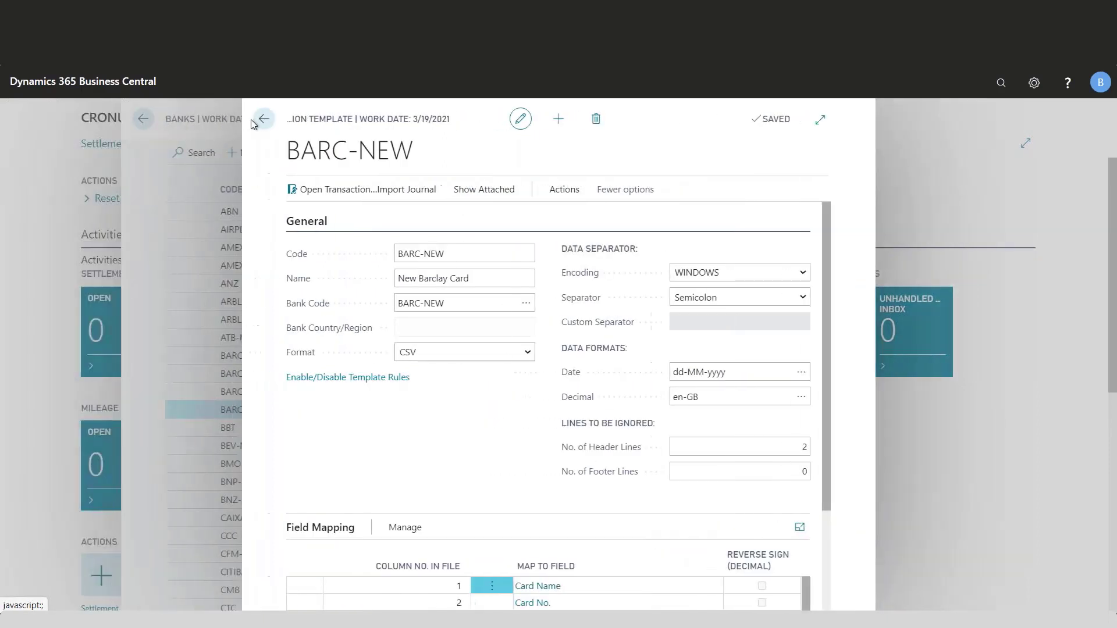
left_click(264, 119)
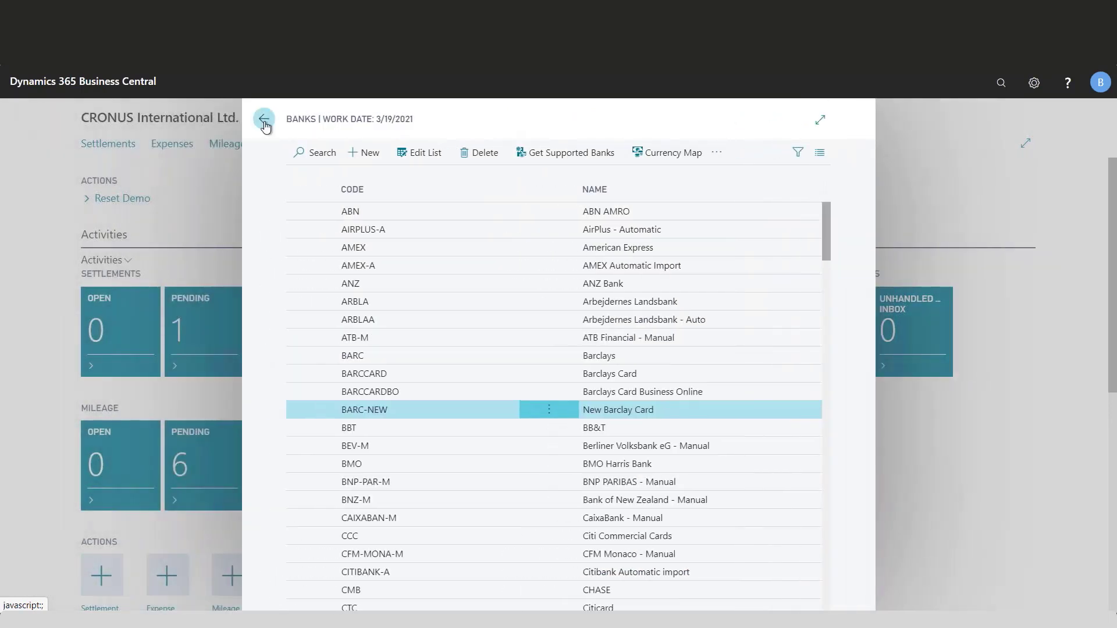
left_click(264, 119)
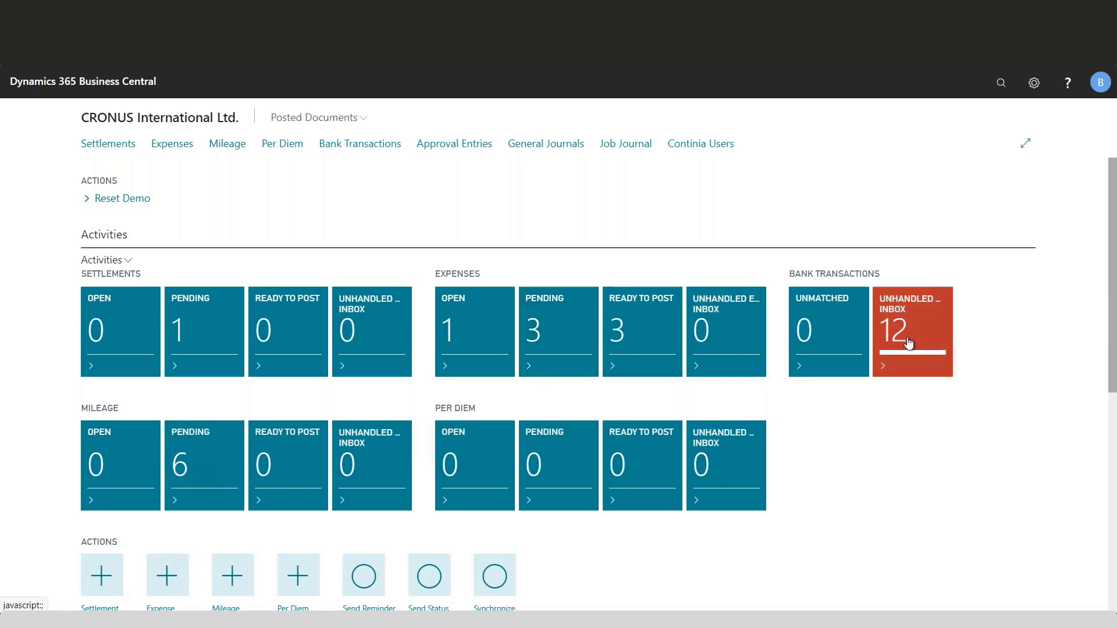
mouse_move(588, 432)
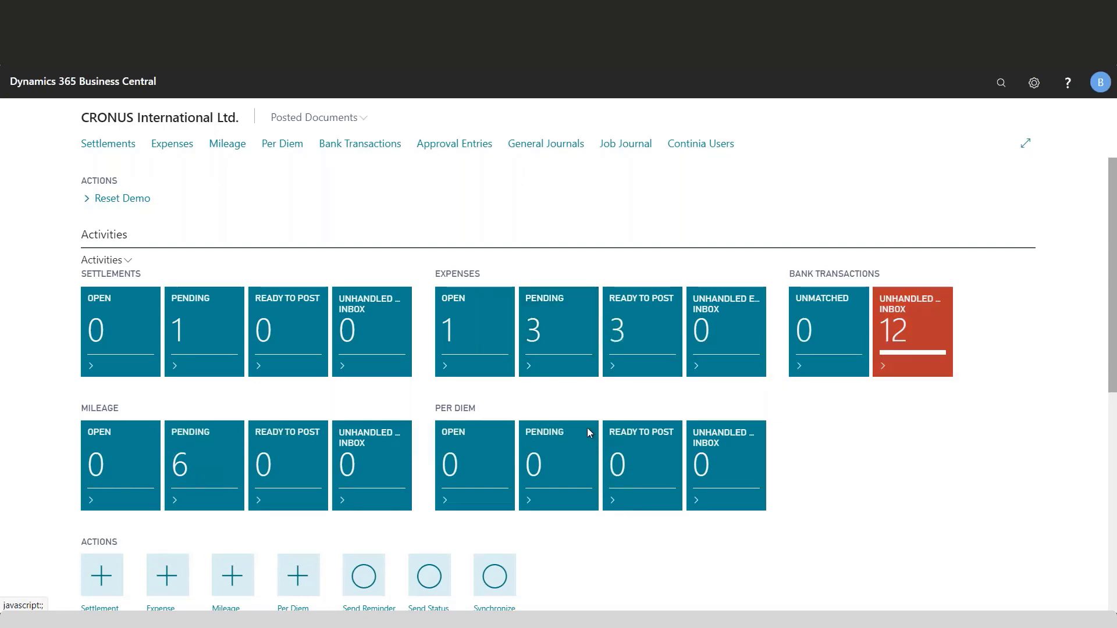
left_click(912, 333)
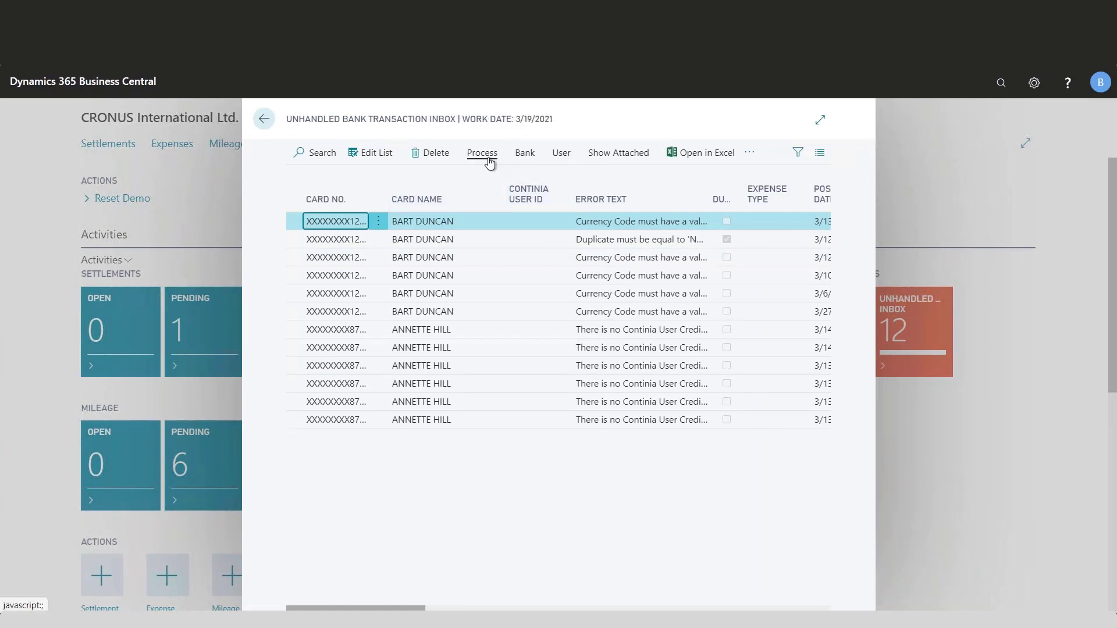
left_click(482, 153)
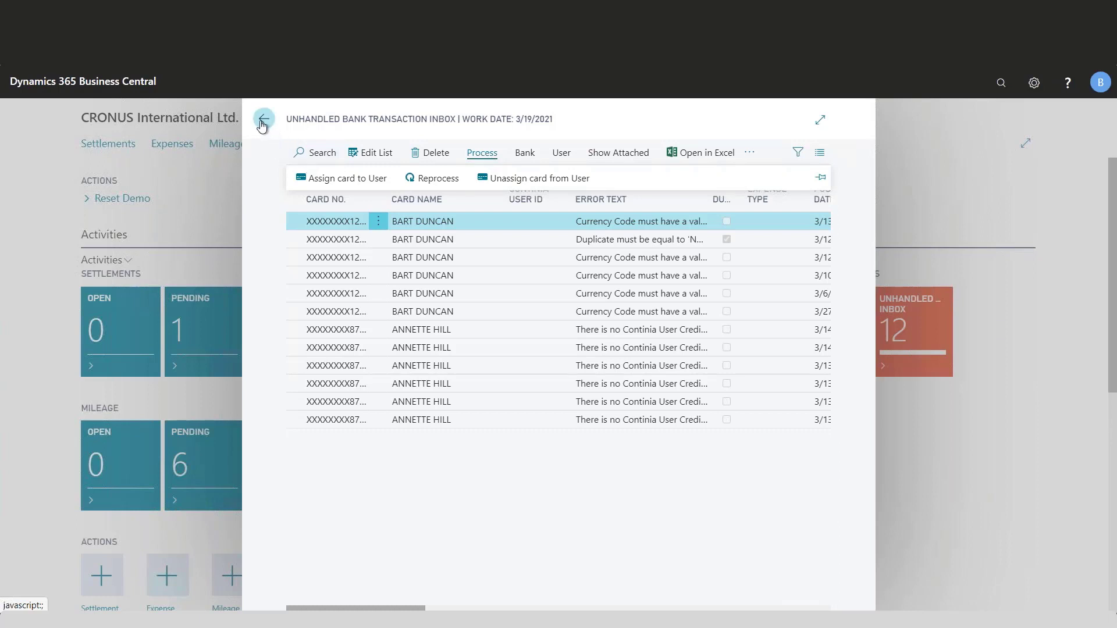
left_click(263, 118)
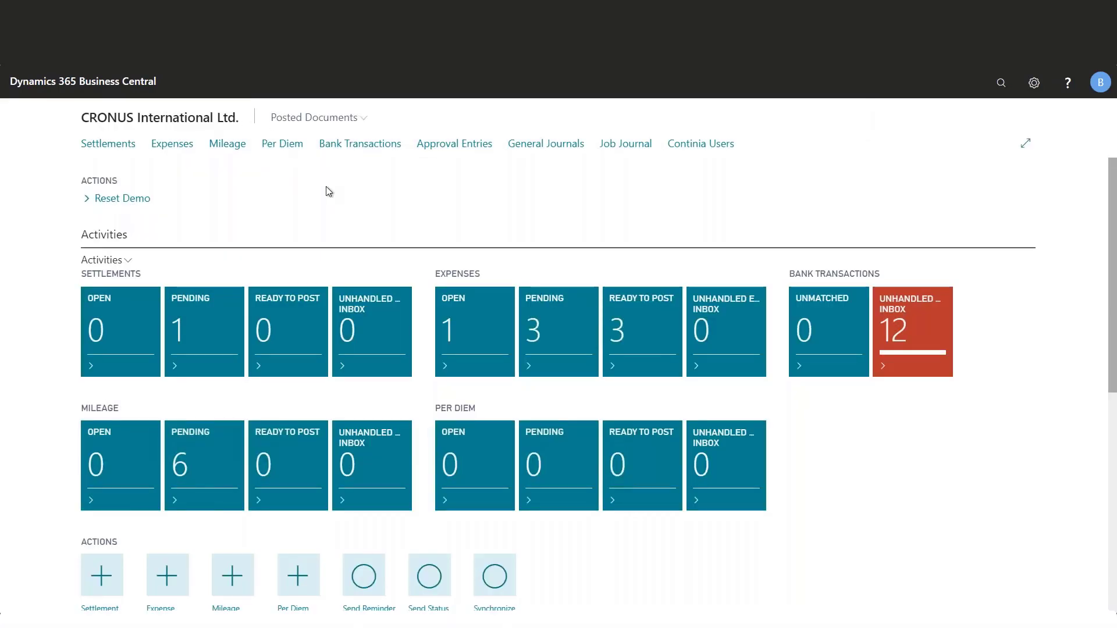